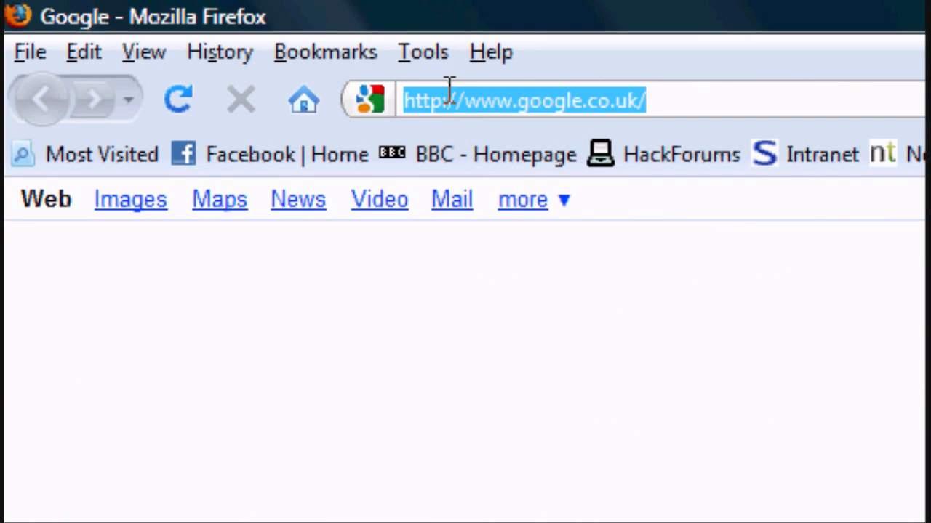
text(http://severn.webng.com/EdzJohnson_Official/index.html)
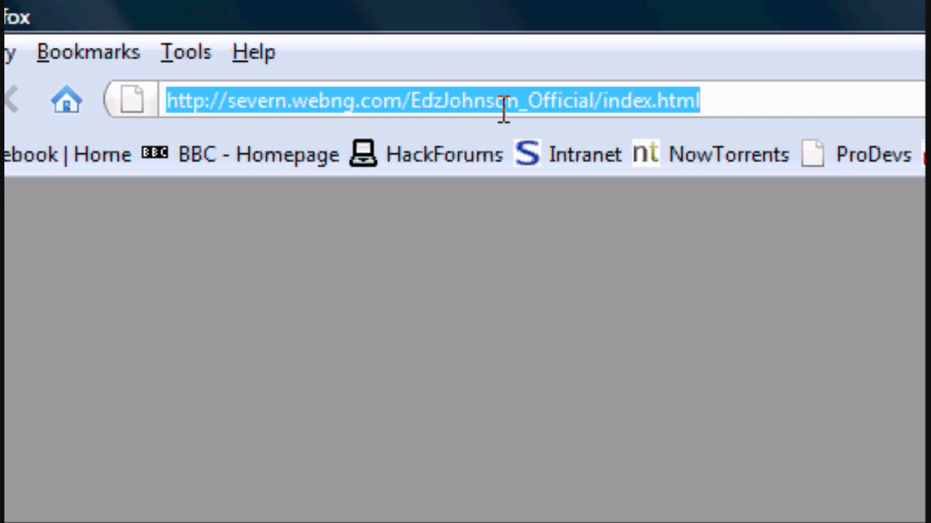
text(edzjohnson.co.)
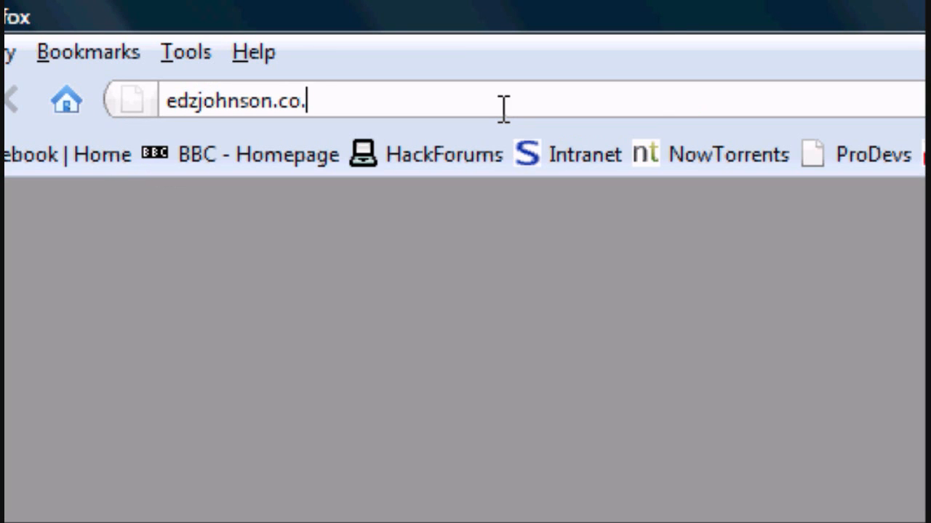
Go to freedomain.co.nr using the address bar's autocomplete suggestion.
text(nr)
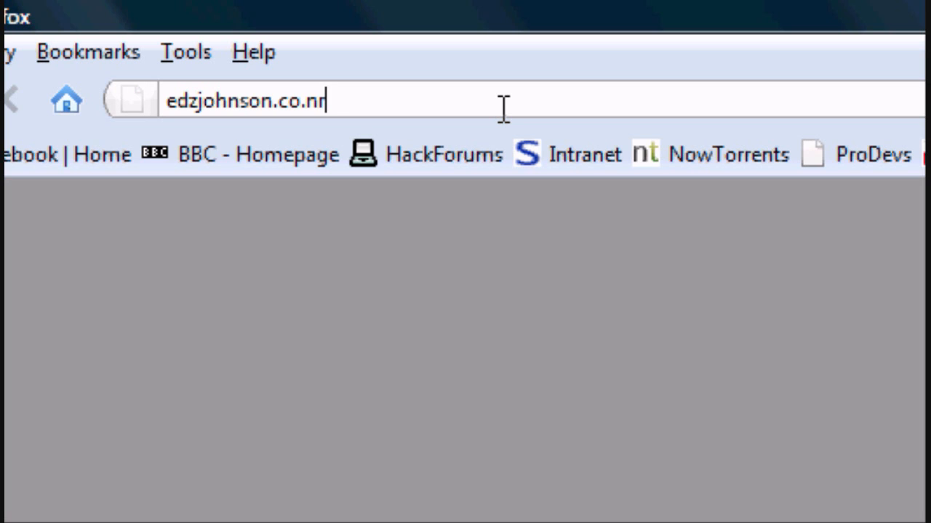
text(f)
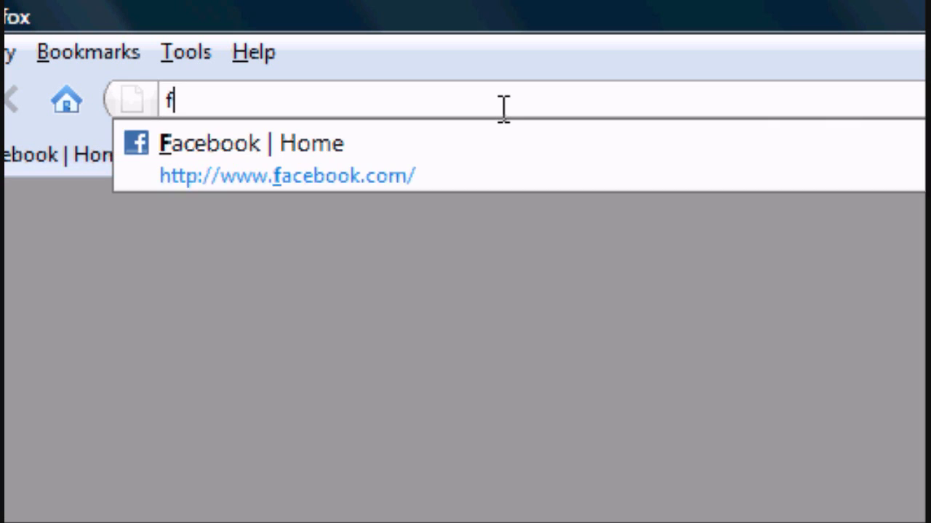
text(reedomain.co)
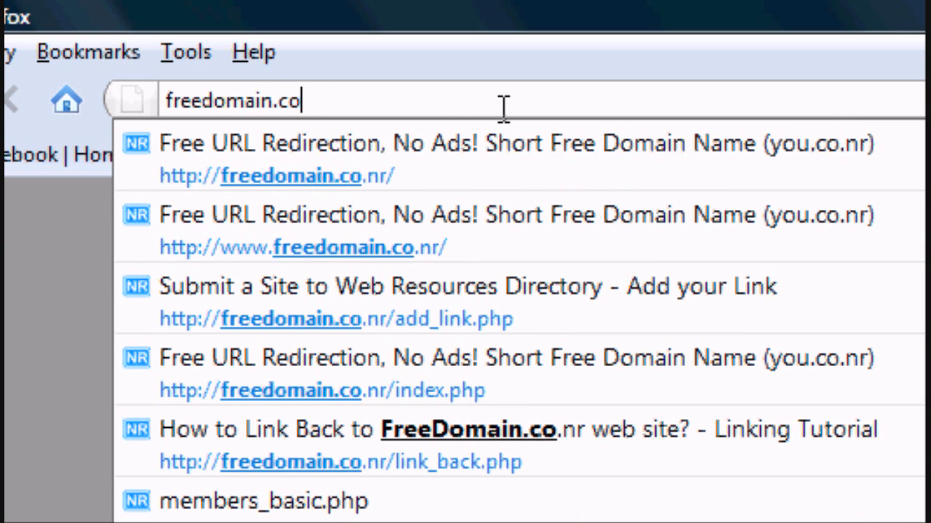
text(.nr)
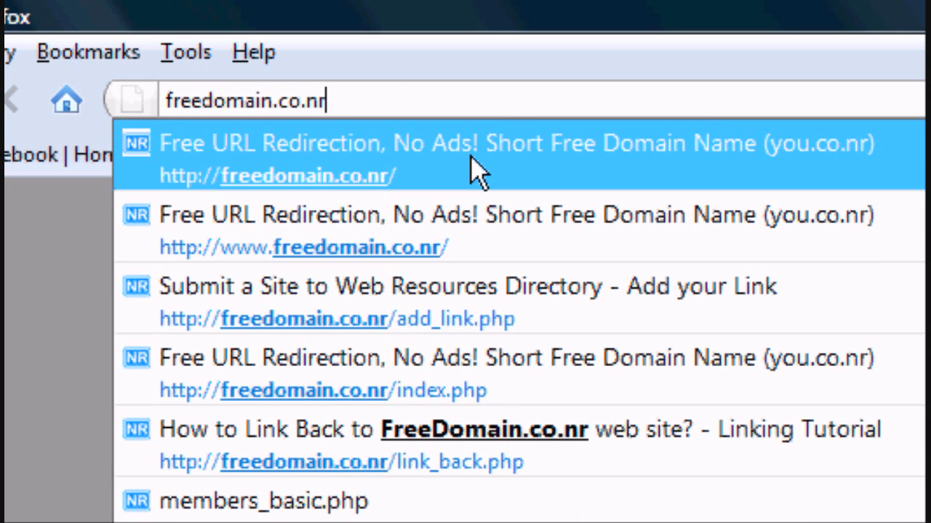
click(472, 153)
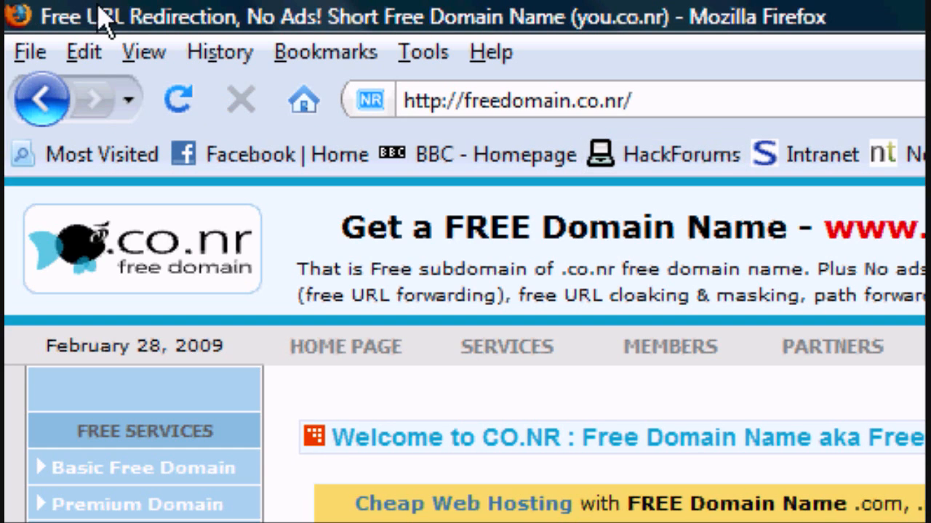
scroll(down, 3)
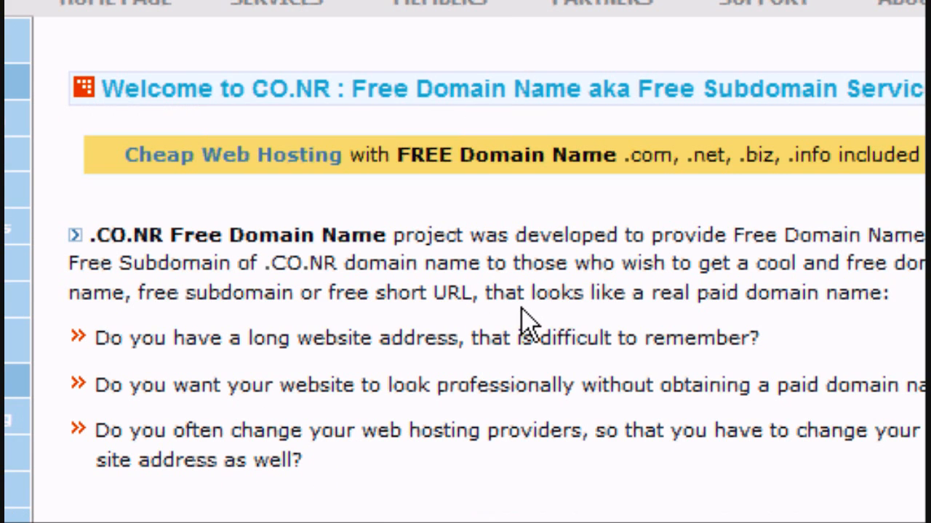
scroll(down, 3)
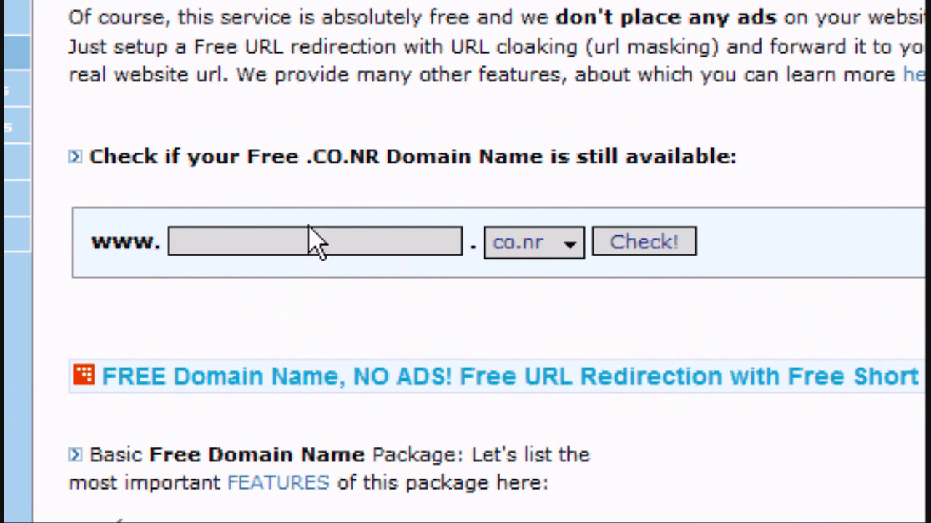
click(334, 241)
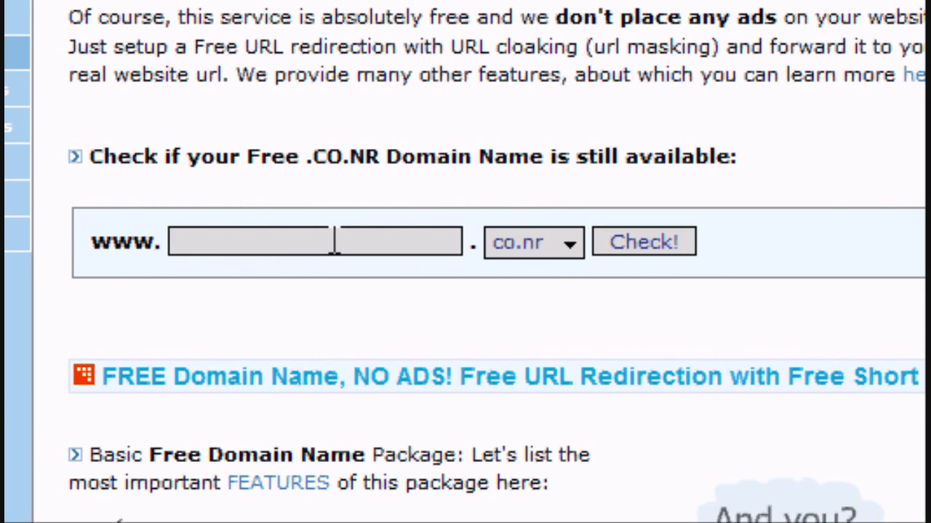
text(Edzj)
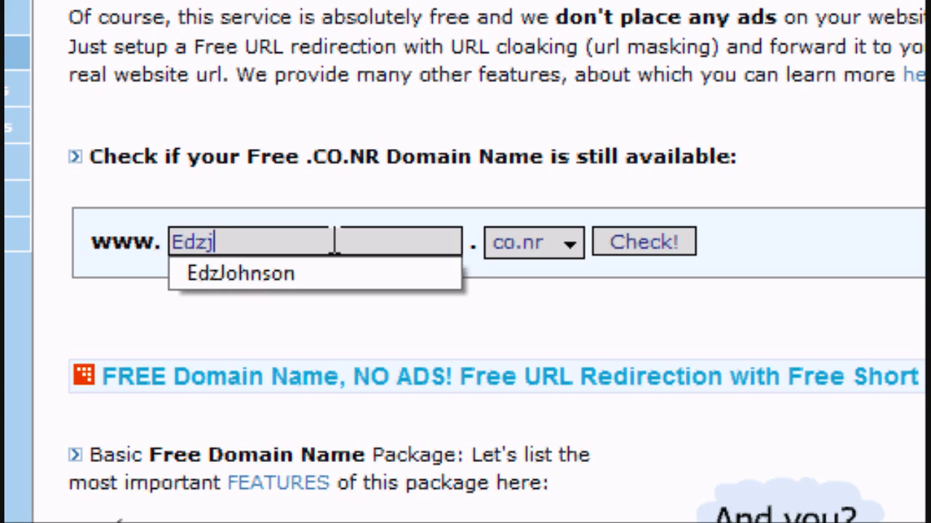
text(ohnsonTut)
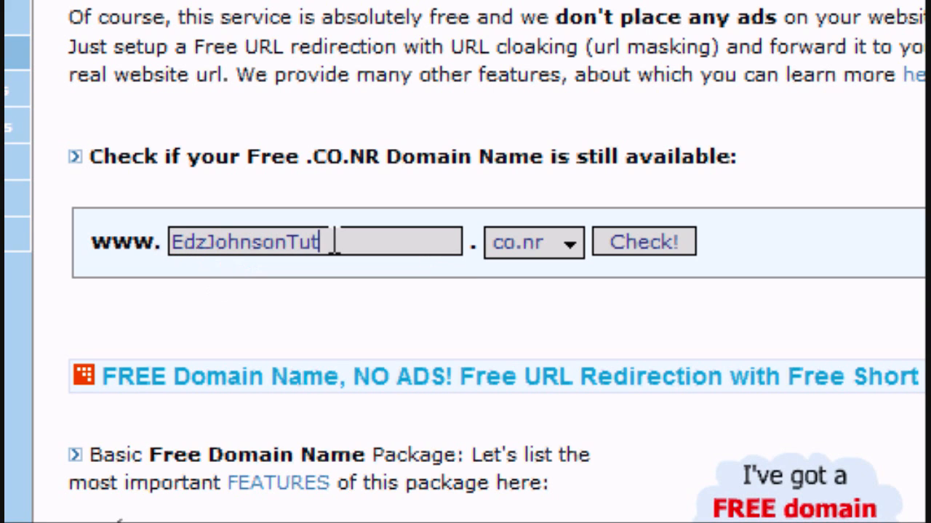
text(orials)
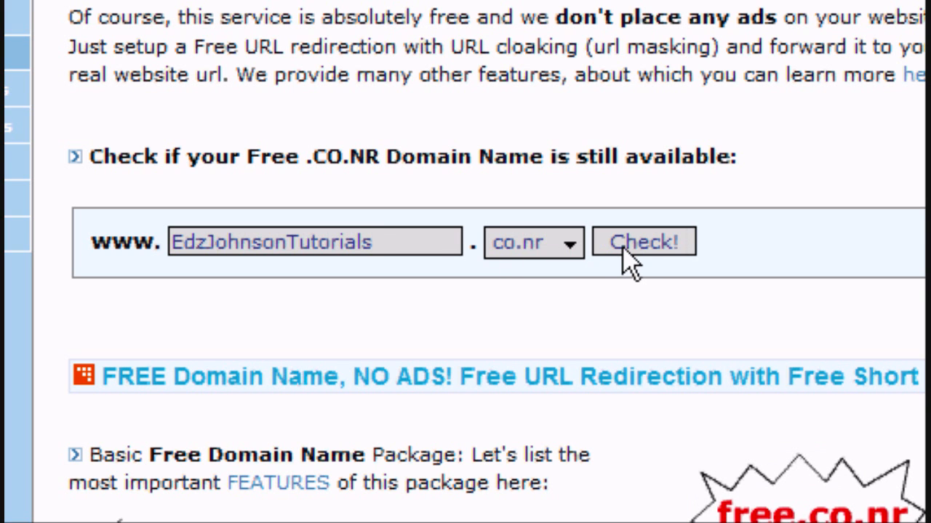
click(643, 242)
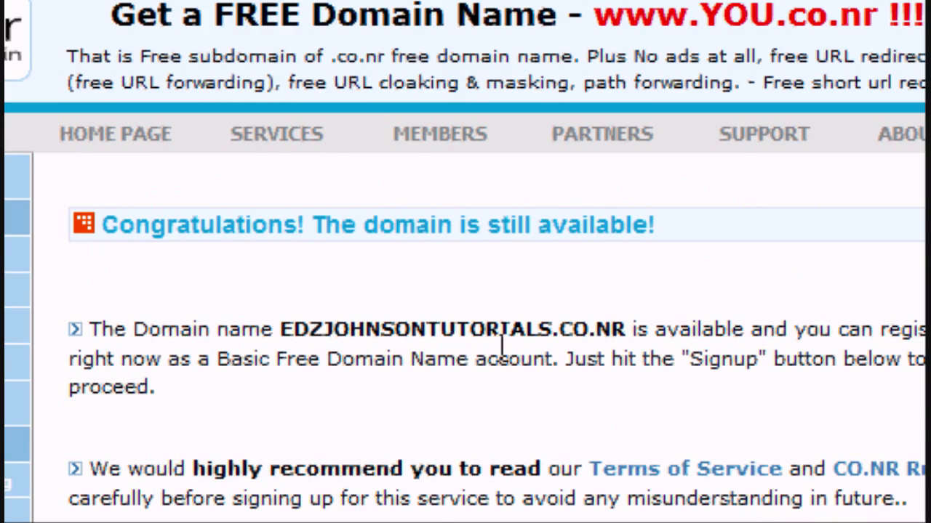
scroll(down, 3)
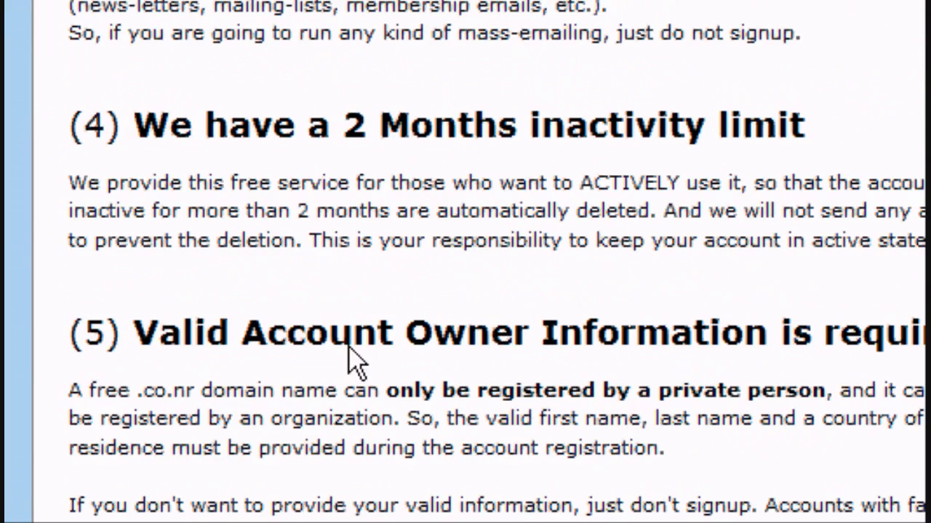
scroll(down, 3)
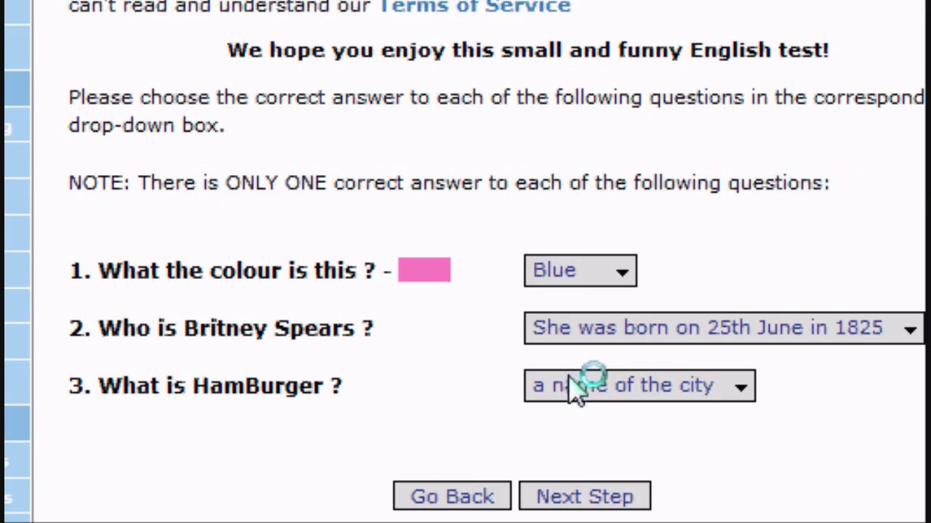
click(579, 270)
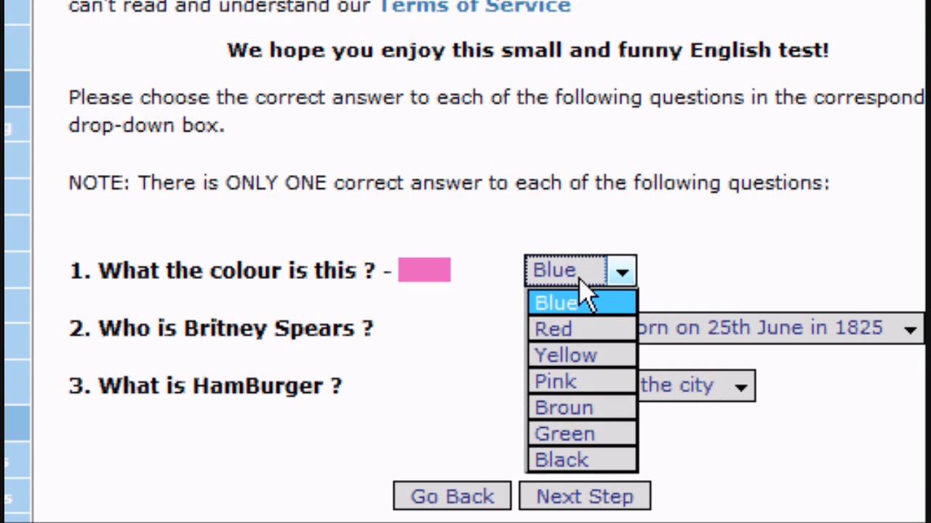
click(554, 381)
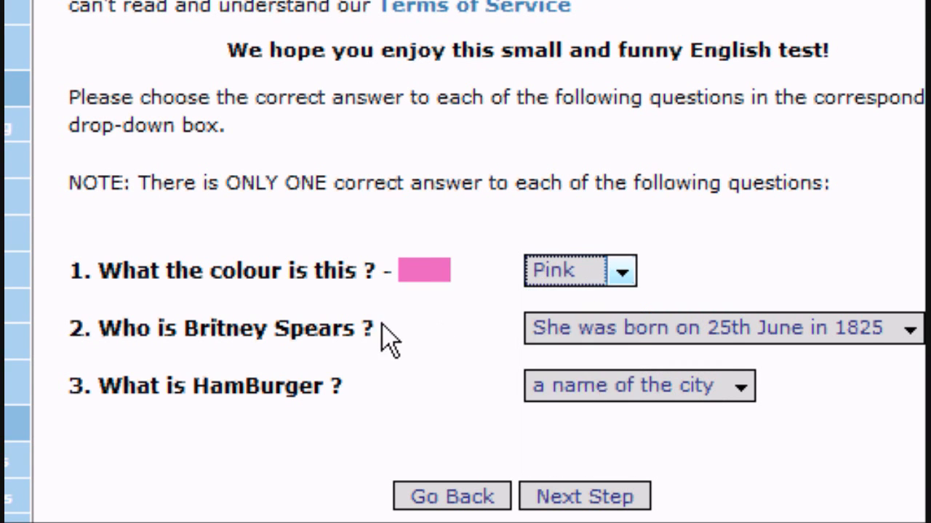
click(720, 328)
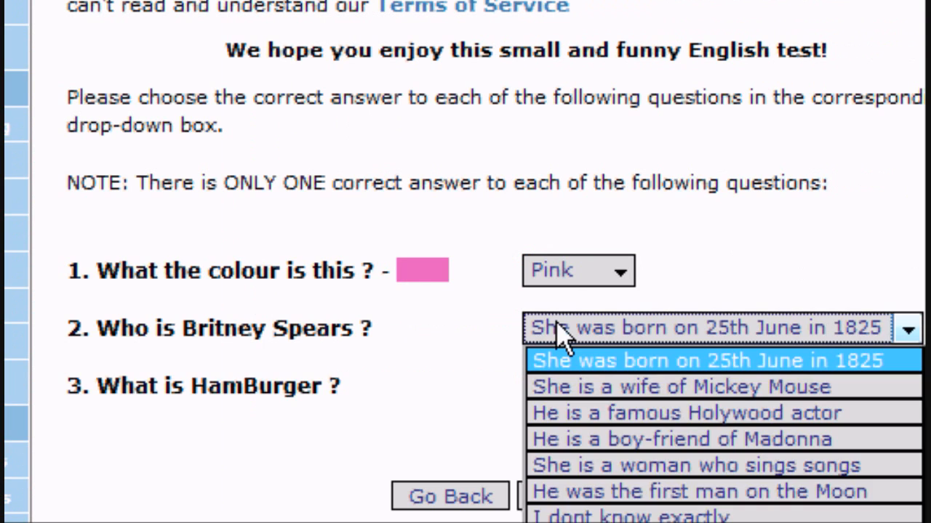
click(695, 465)
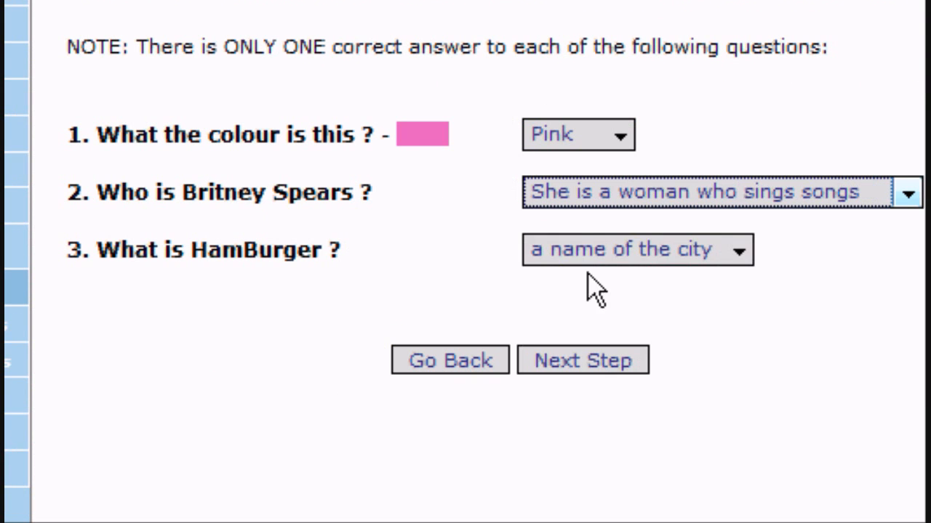
click(637, 250)
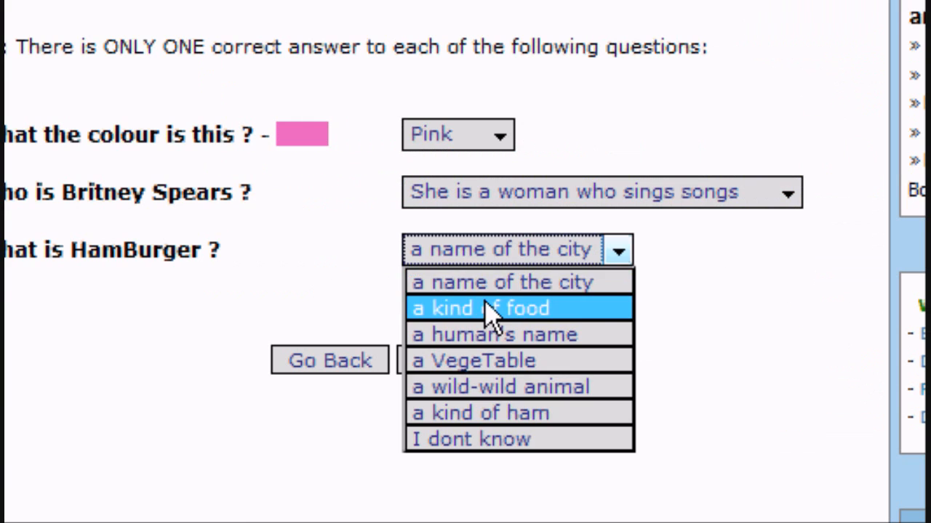
click(479, 307)
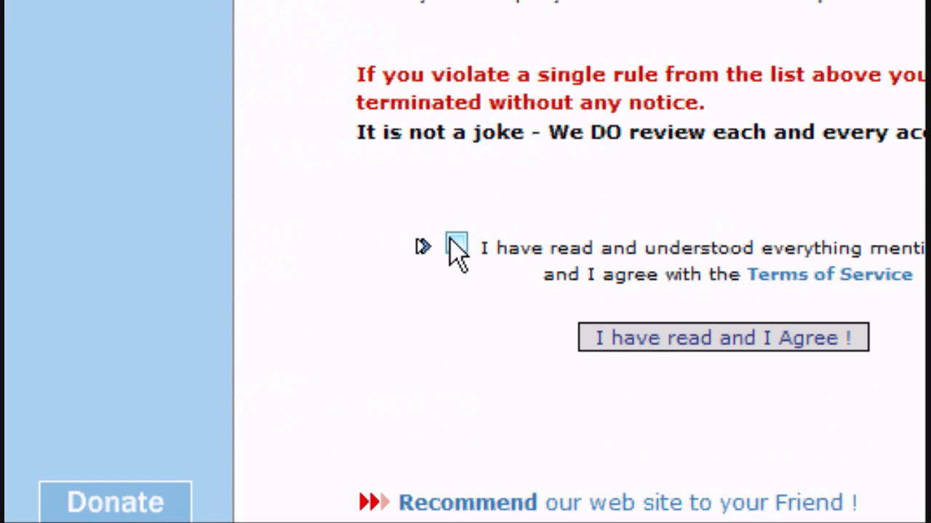
click(456, 243)
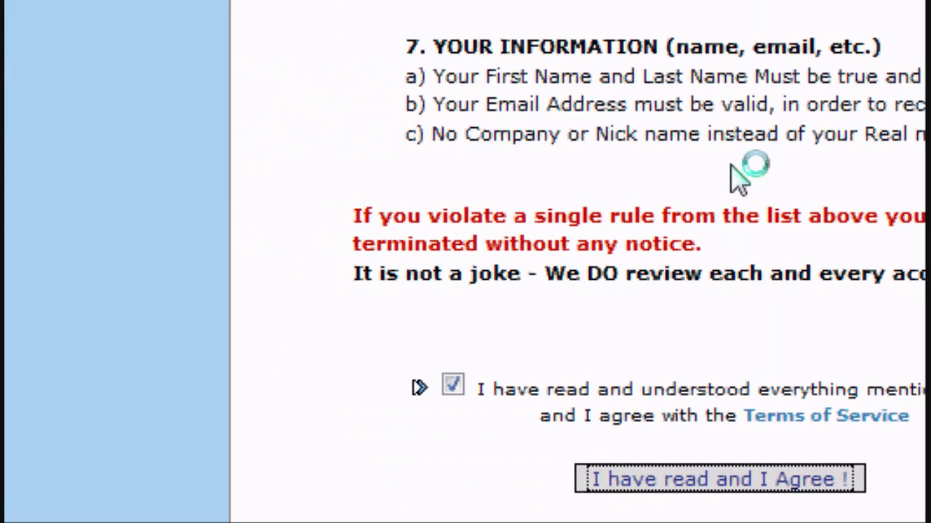
click(717, 479)
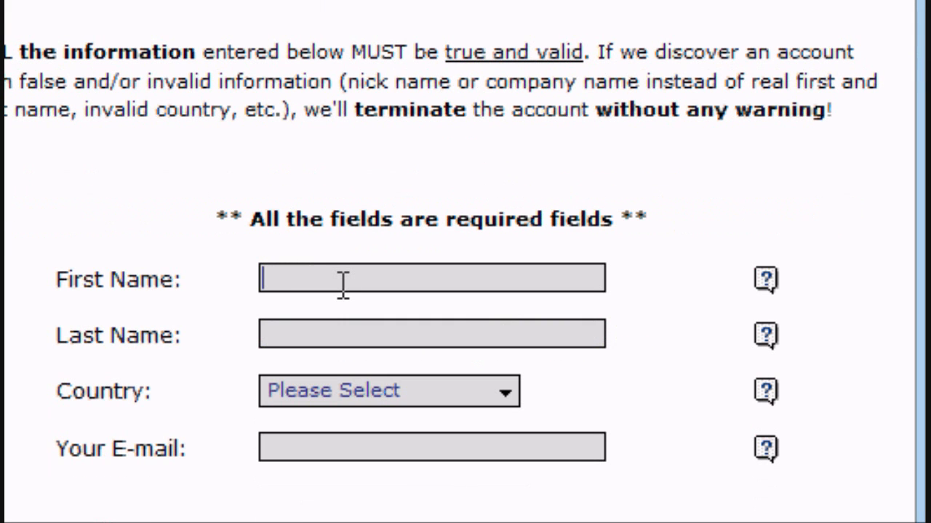
text(Ed)
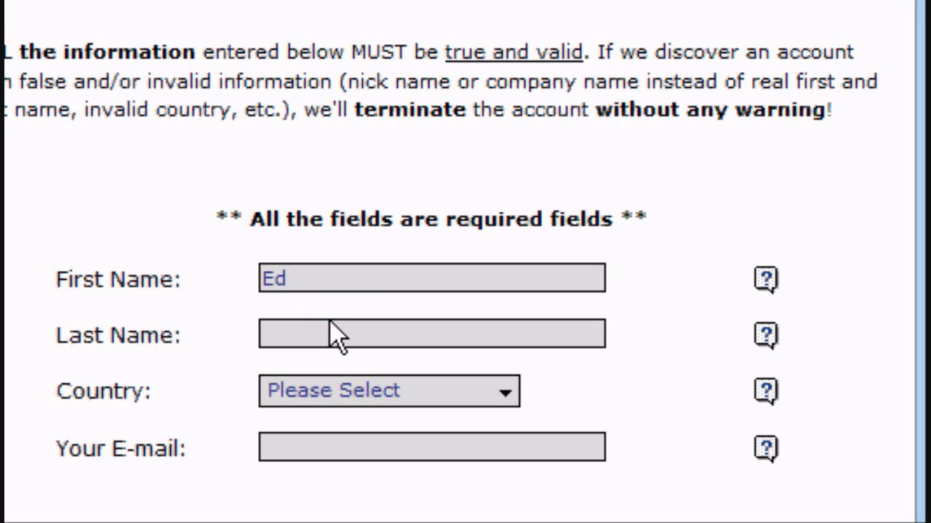
text(Johnson)
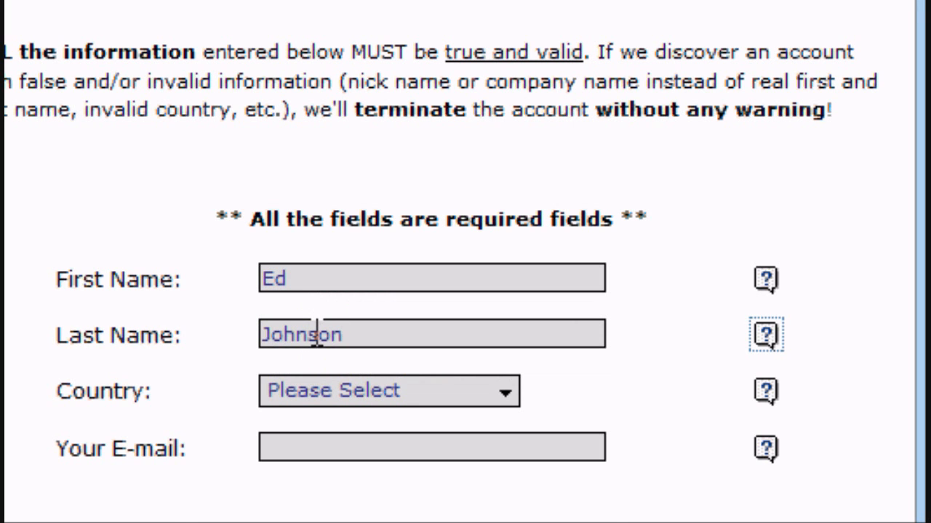
click(389, 390)
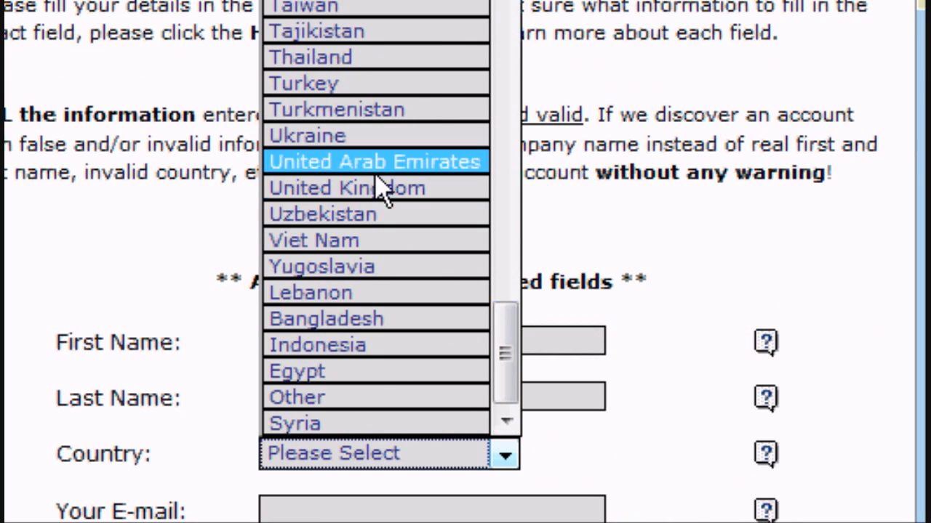
click(346, 188)
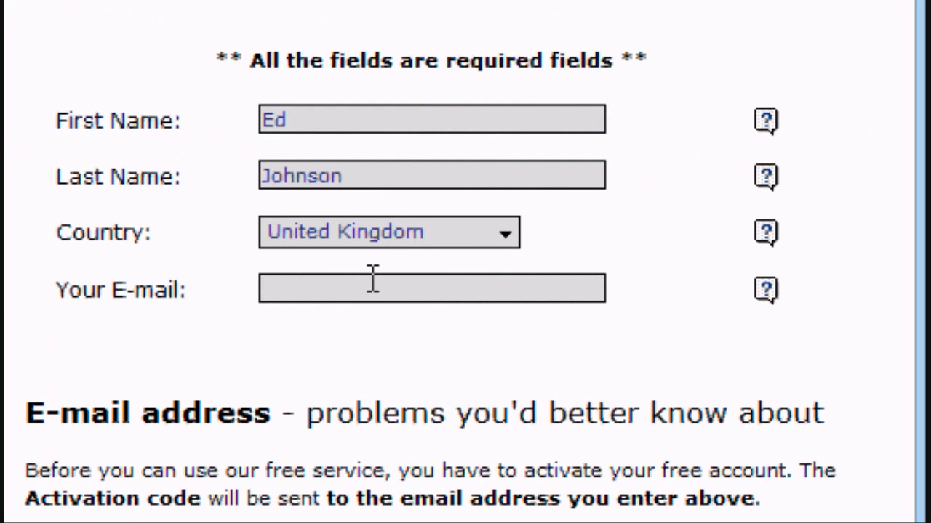
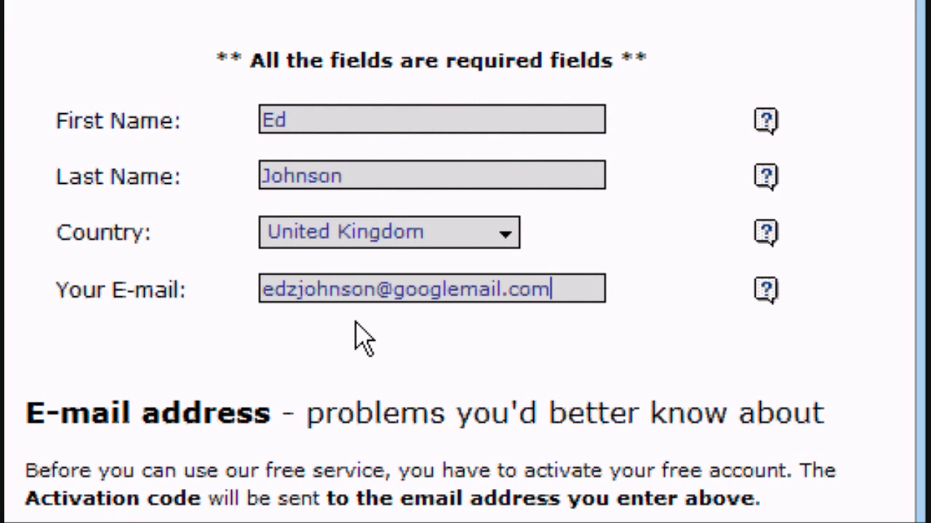
scroll(down, 3)
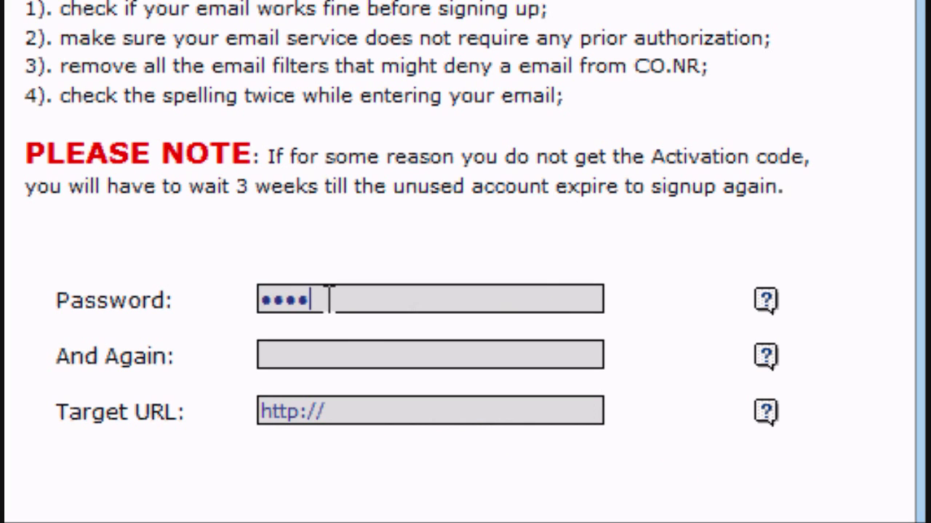
text(••••)
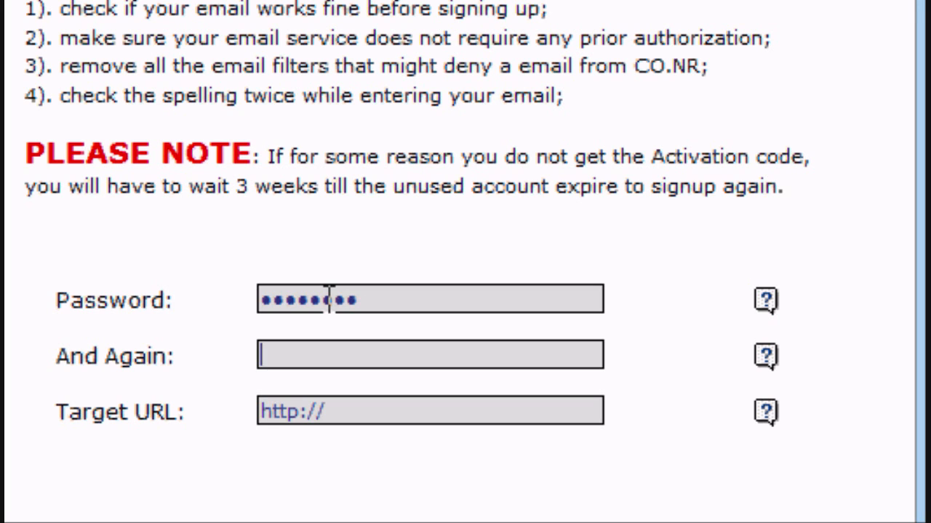
text(•••••)
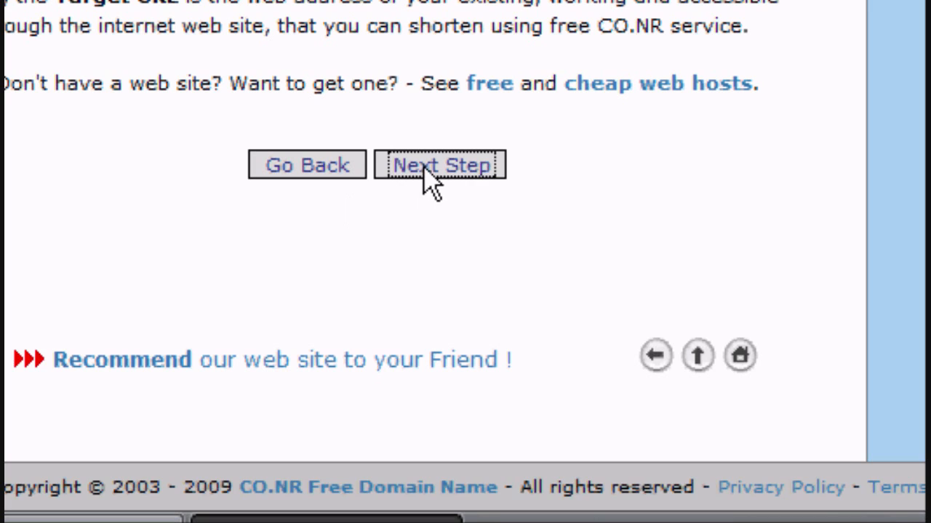
Advance to the site details step and choose Computers as the category.
click(439, 165)
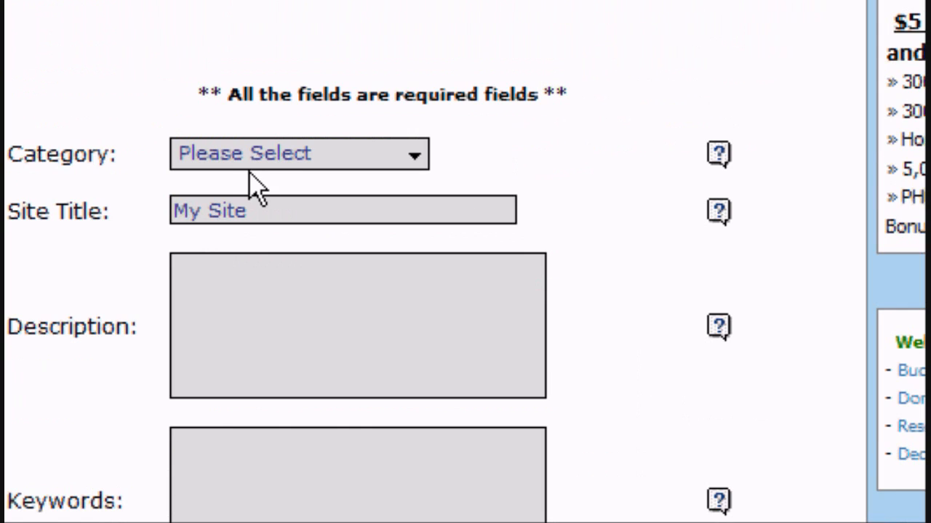
click(298, 154)
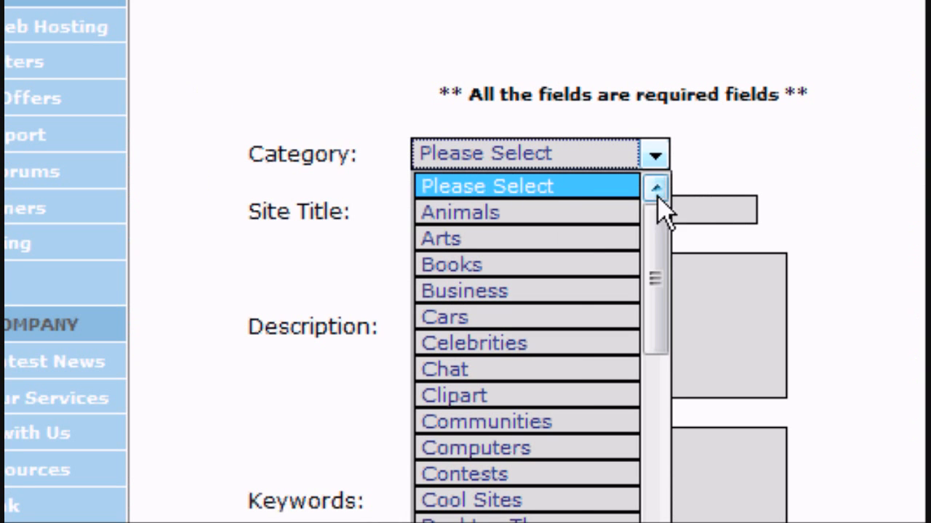
scroll(down, 3)
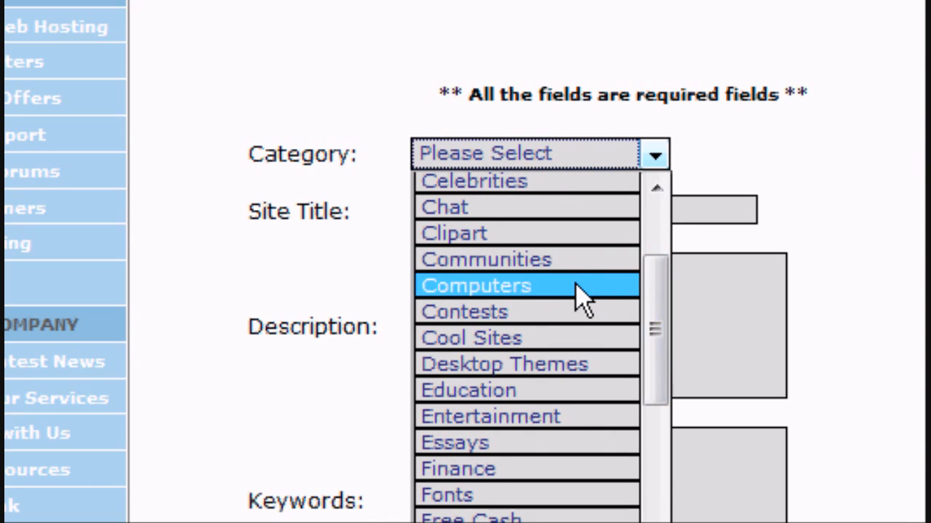
click(475, 285)
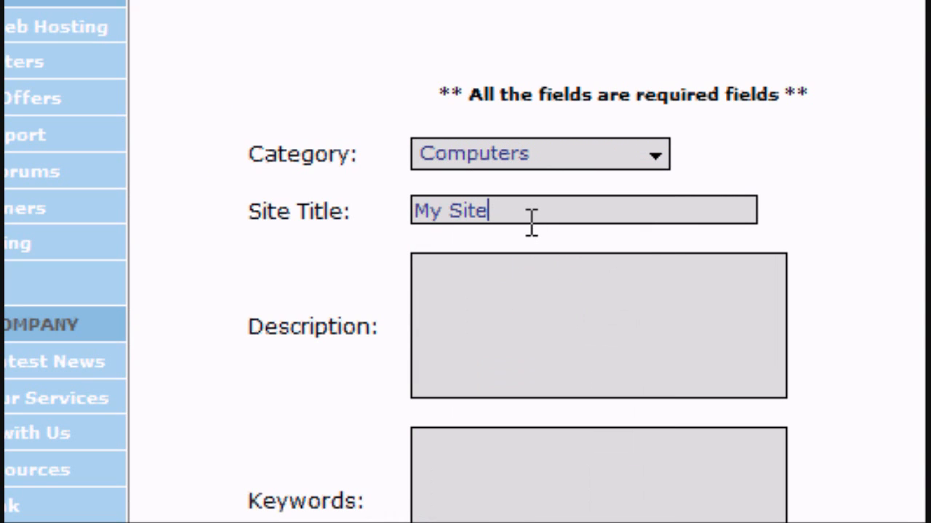
Replace the site title with 'A test website for my youtube vid'.
double_click(468, 211)
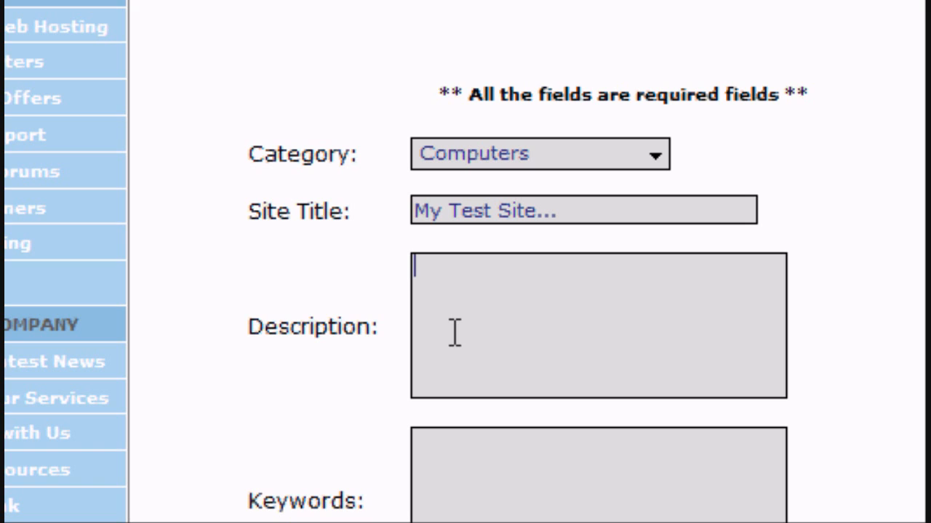
text(A t)
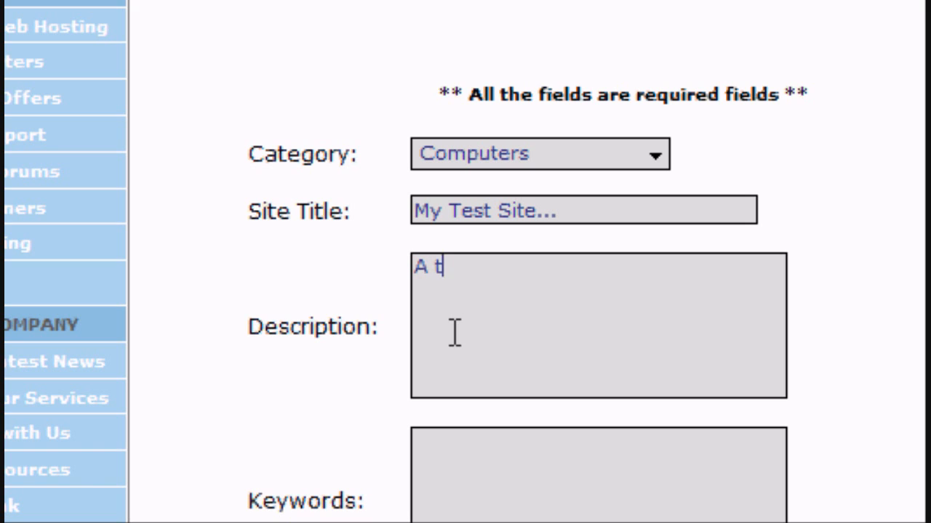
text(est website for)
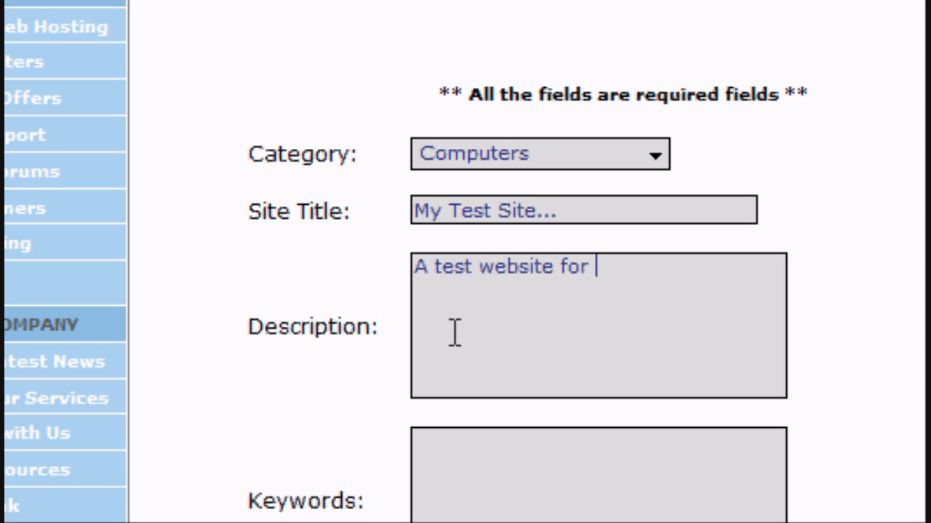
text(my youtube video!)
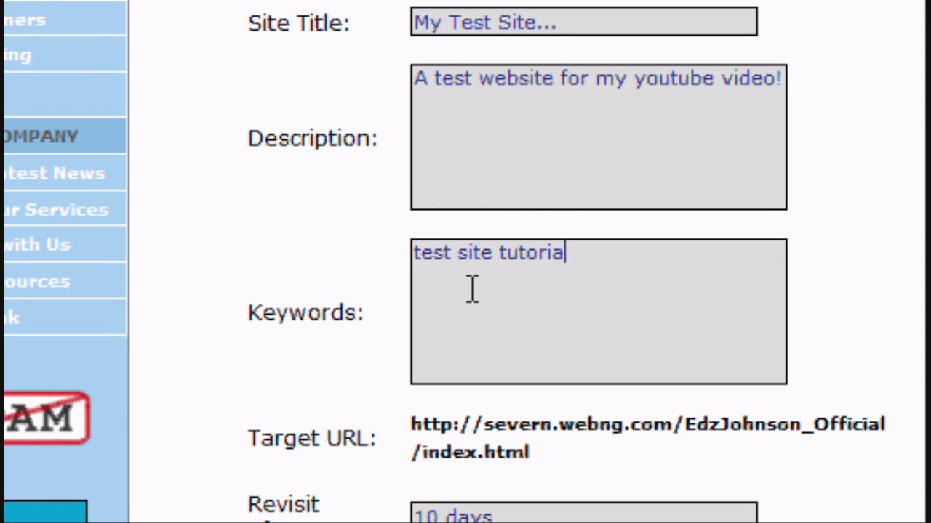
scroll(down, 3)
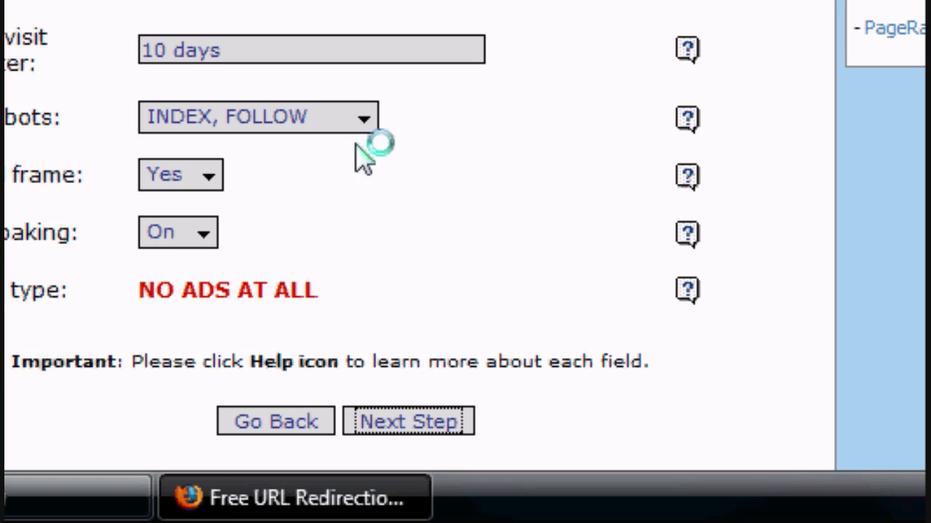
Proceed through the review page and complete the domain registration.
click(407, 420)
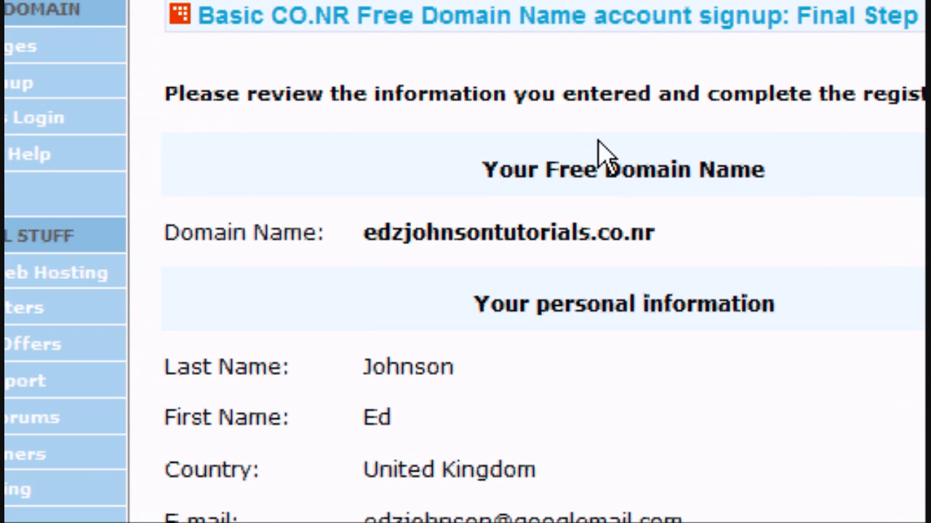
scroll(down, 3)
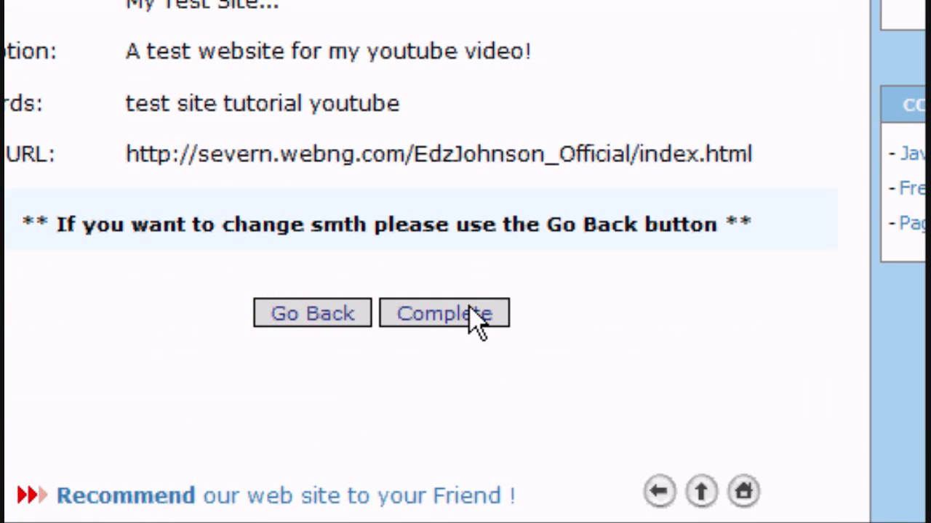
click(444, 313)
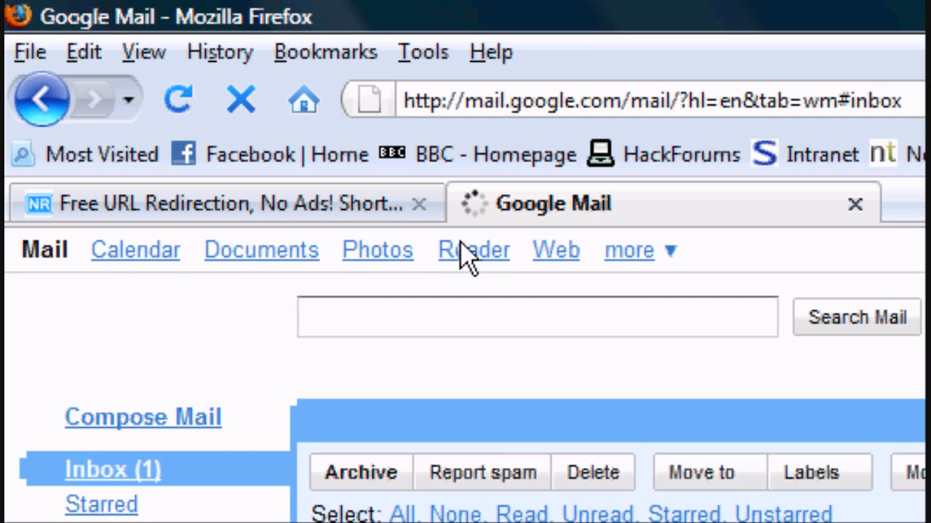
Scroll through the CO.NR: Activation Code email down to the link-back section.
scroll(down, 3)
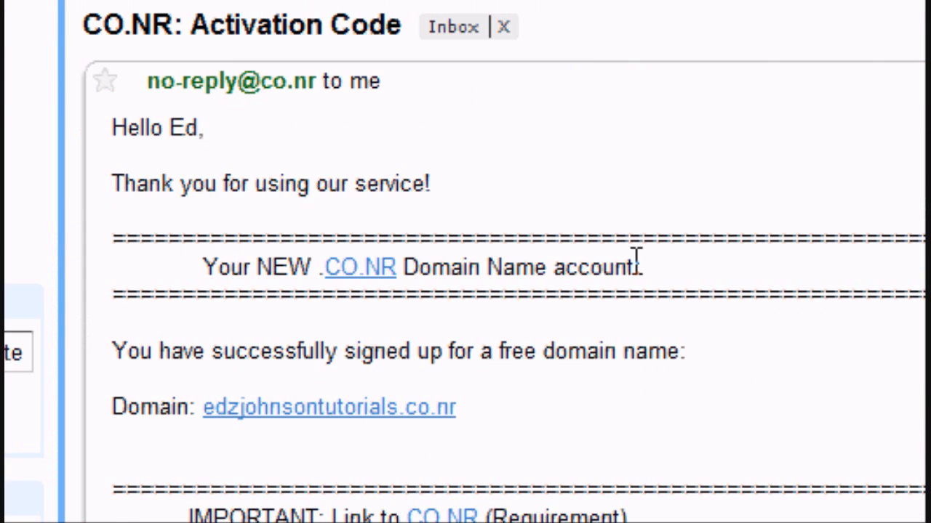
scroll(down, 3)
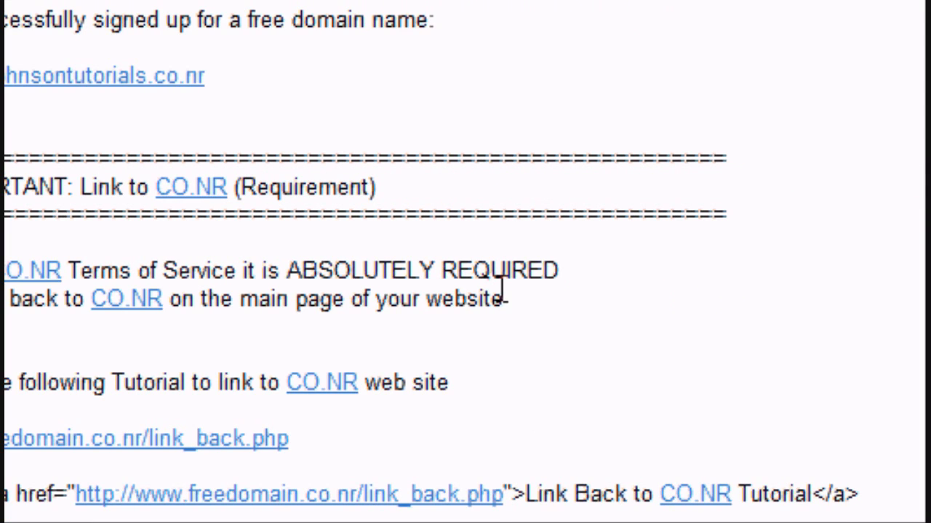
scroll(down, 3)
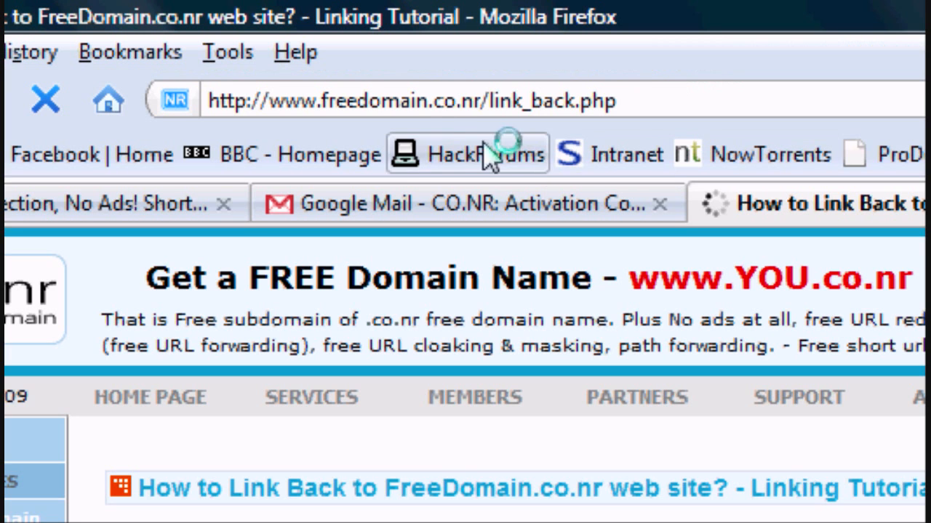
Open the link-back tutorial and load the severn.webng.com test site in a new tab.
scroll(down, 3)
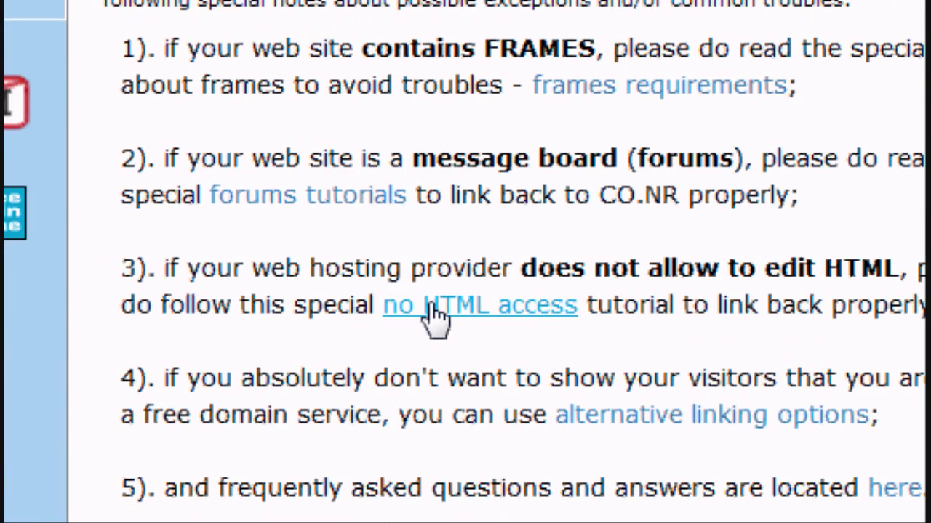
click(479, 304)
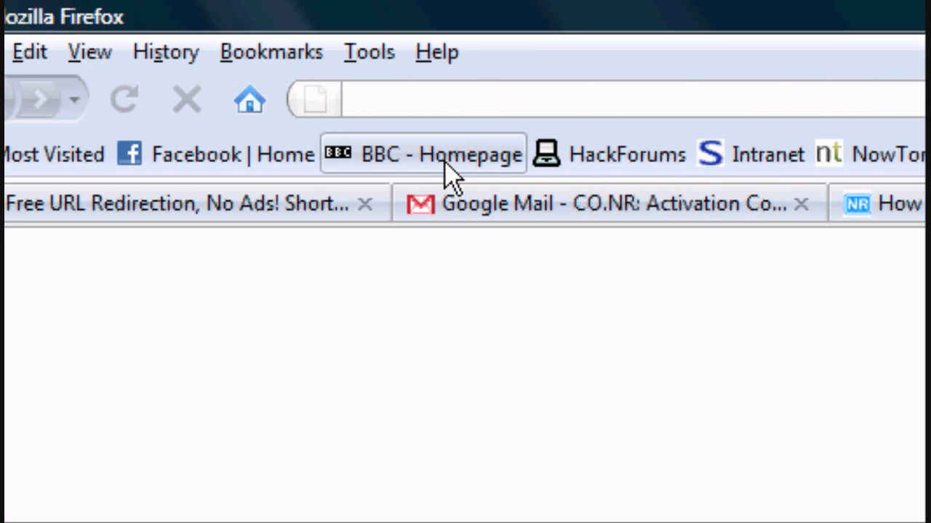
text(seve)
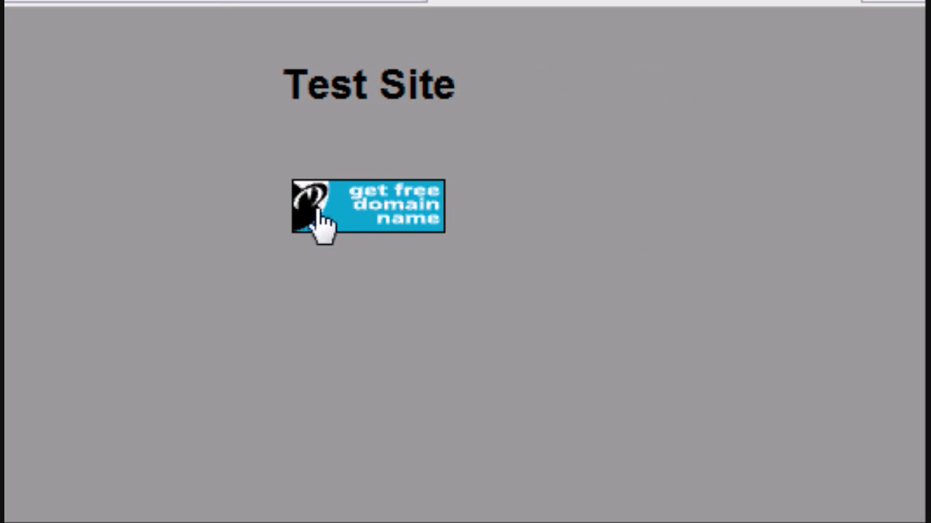
click(367, 206)
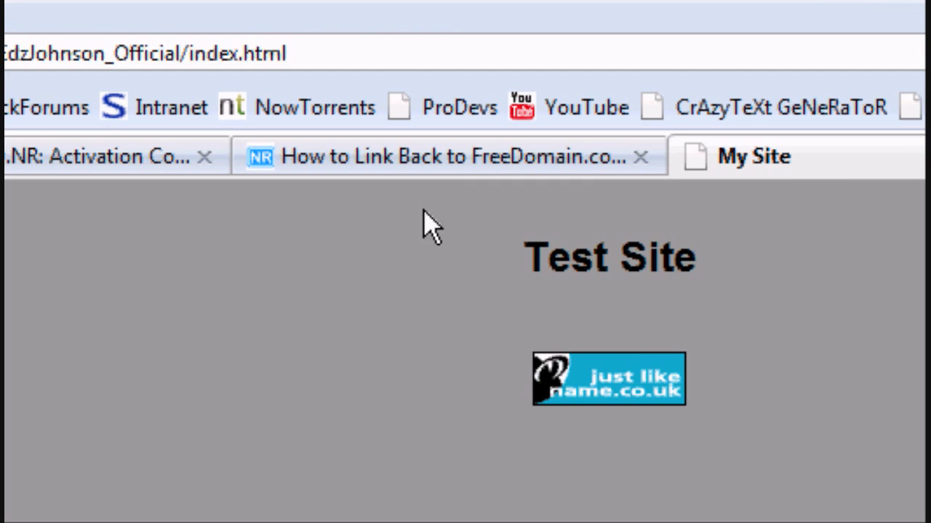
Return to the link-back tutorial and read through the linking code steps.
click(451, 156)
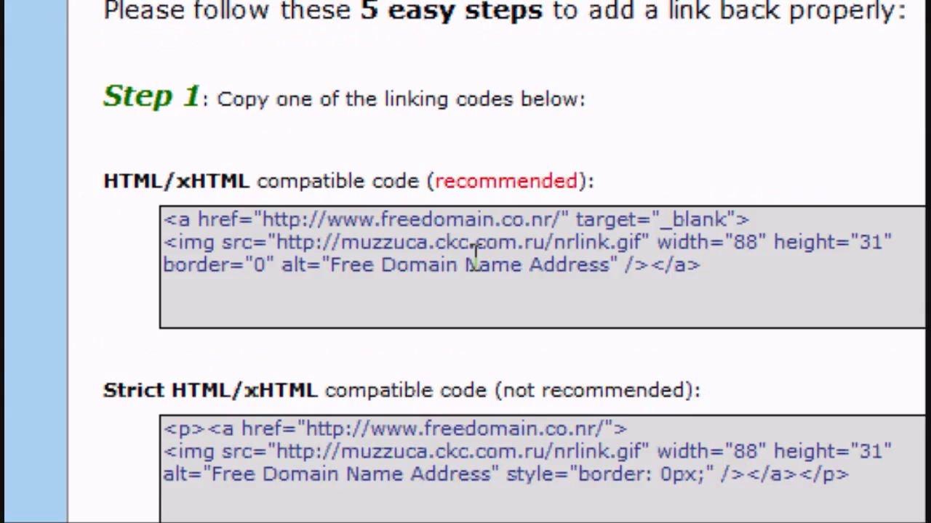
scroll(down, 3)
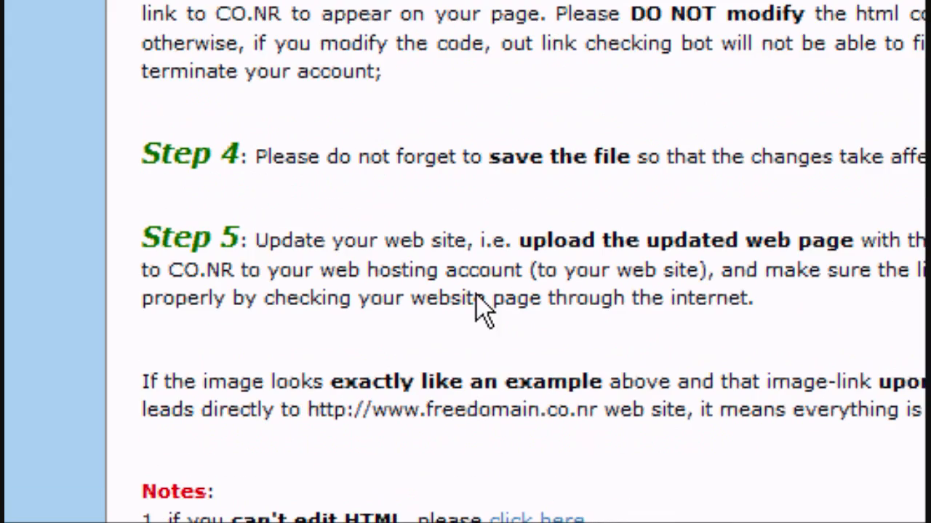
scroll(down, 3)
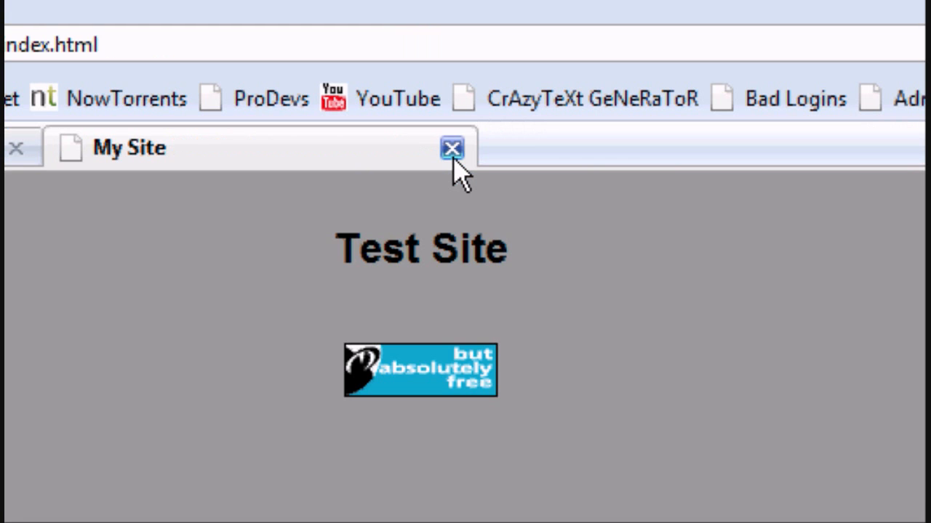
Close the test site tab and copy the activation code from the CO.NR email.
click(452, 148)
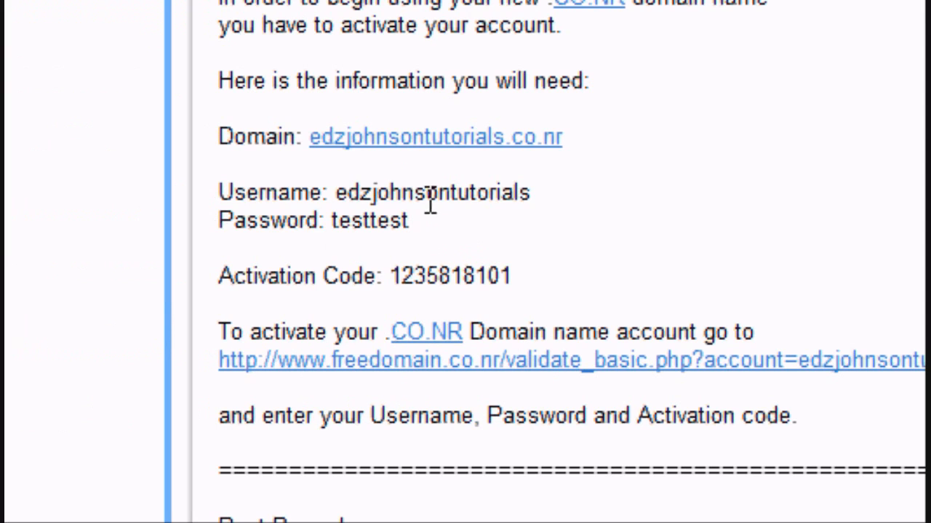
double_click(368, 220)
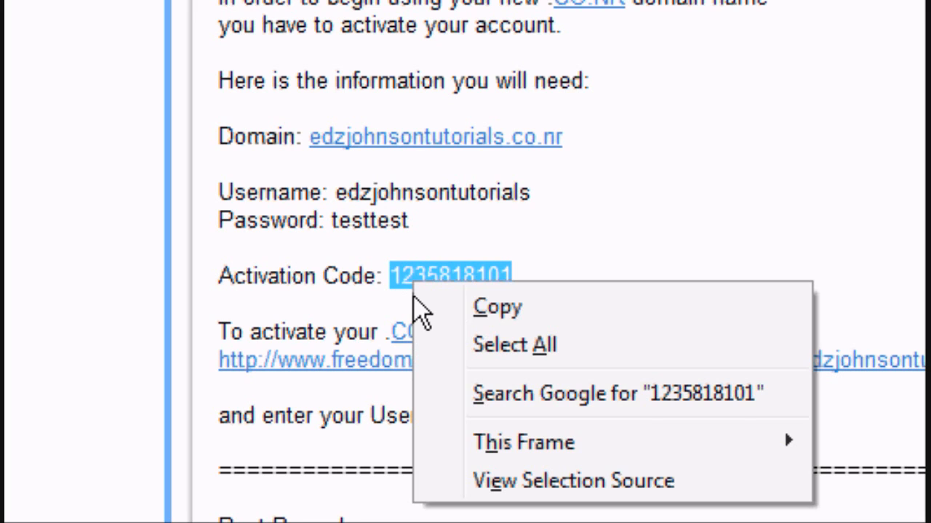
click(318, 192)
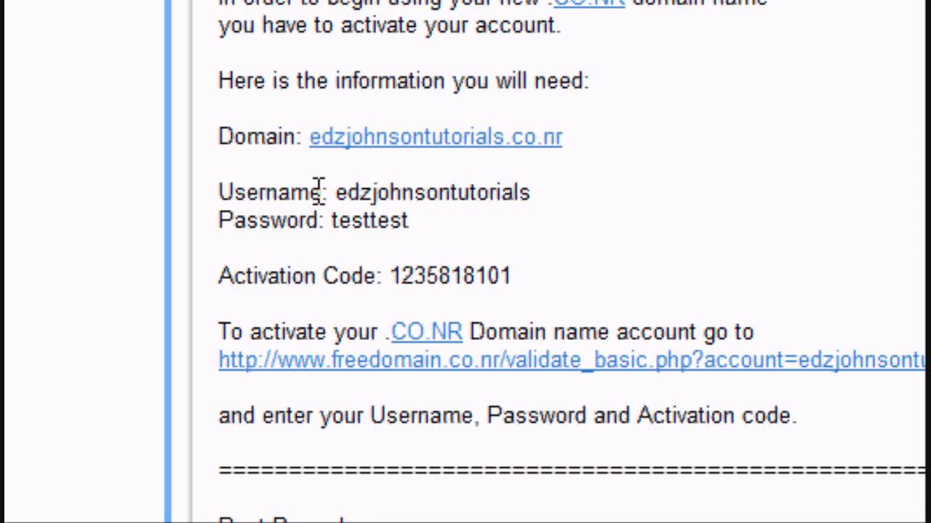
mouse_move(541, 207)
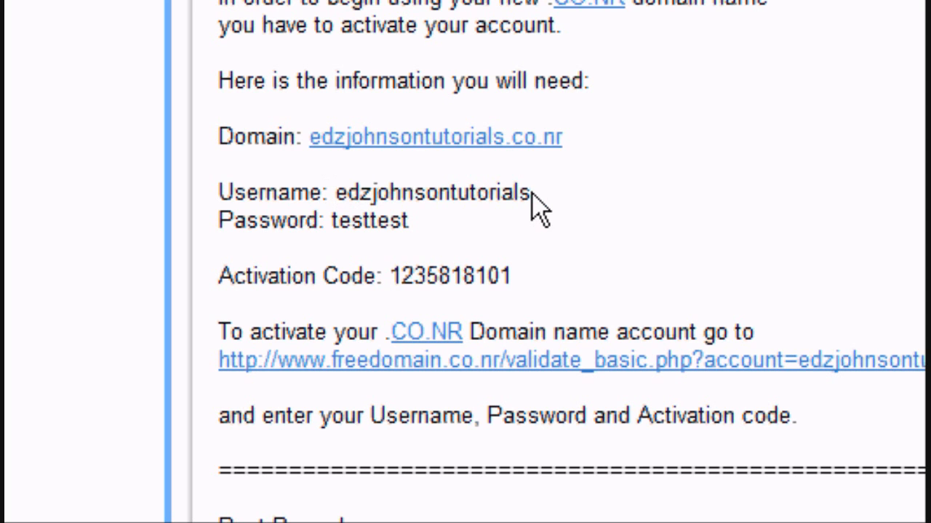
scroll(down, 3)
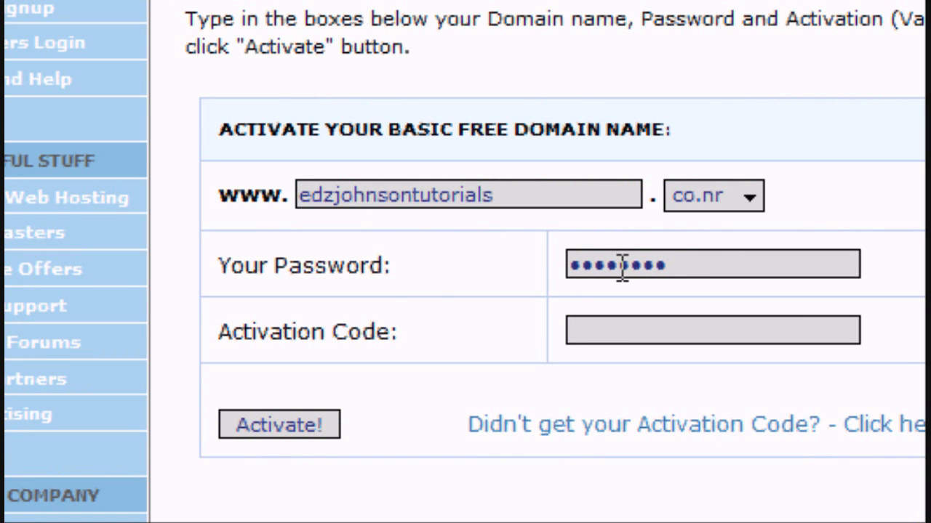
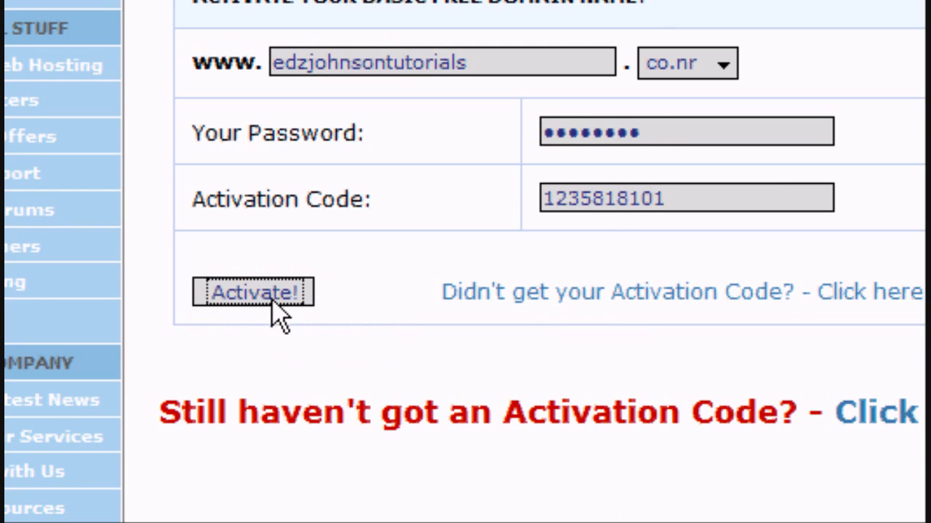
click(253, 292)
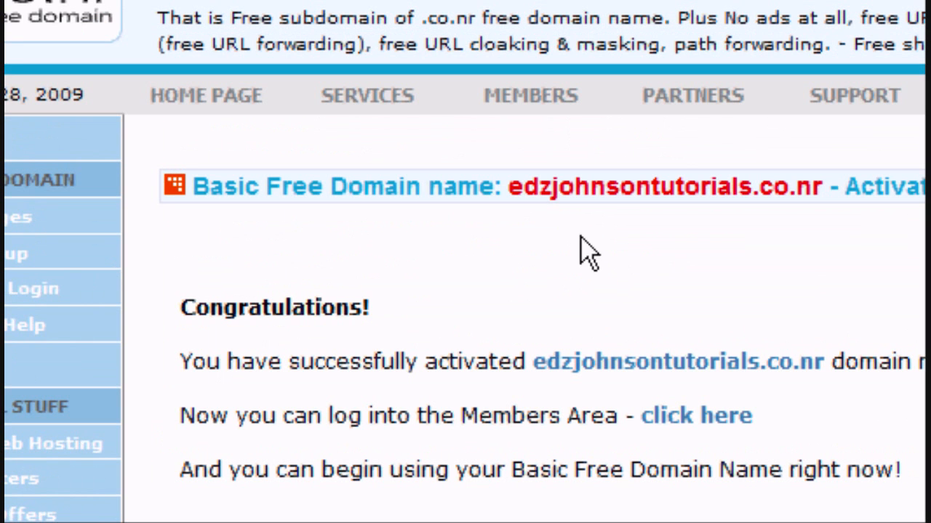
scroll(down, 3)
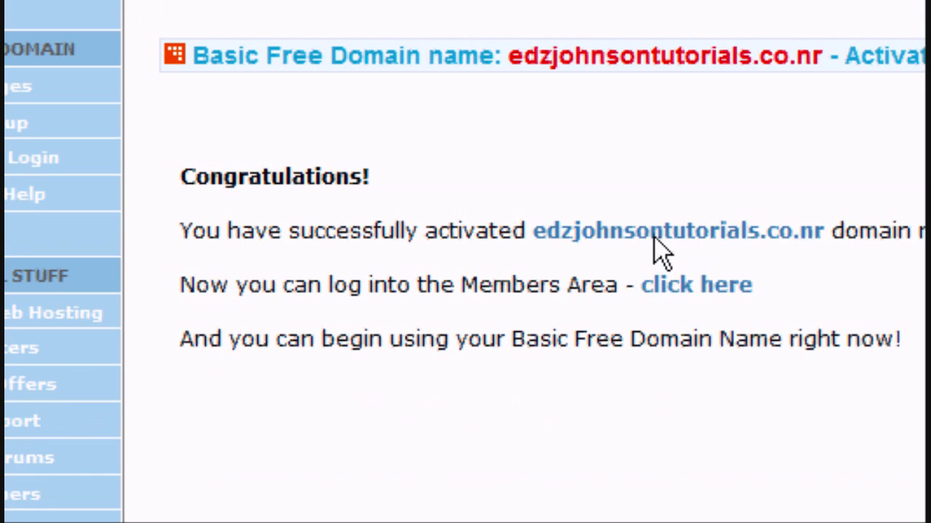